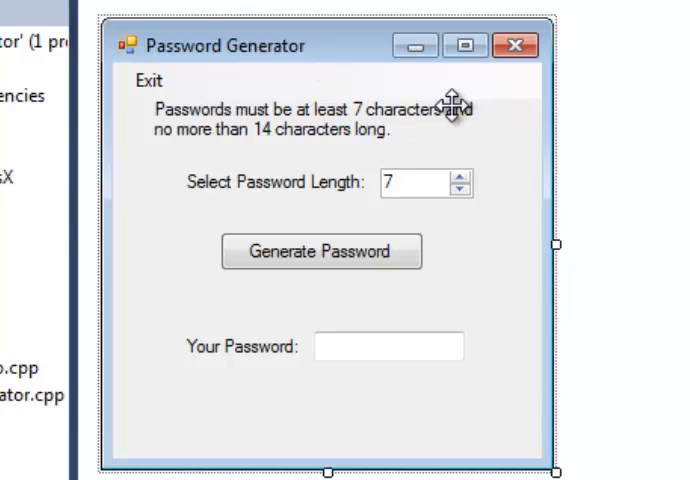
{"action": "mouse_move", "coordinate": [332, 50]}
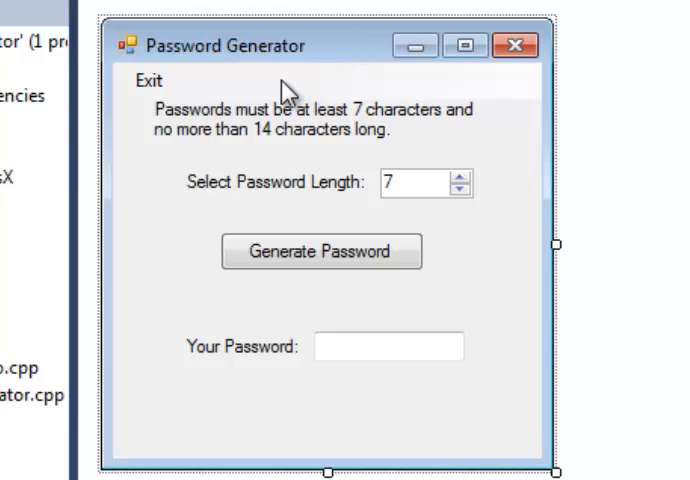
{"action": "mouse_move", "coordinate": [252, 112]}
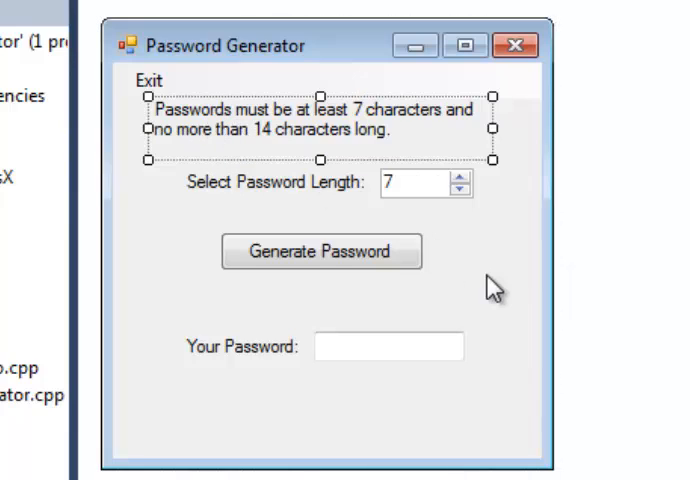
{"action": "mouse_move", "coordinate": [480, 216]}
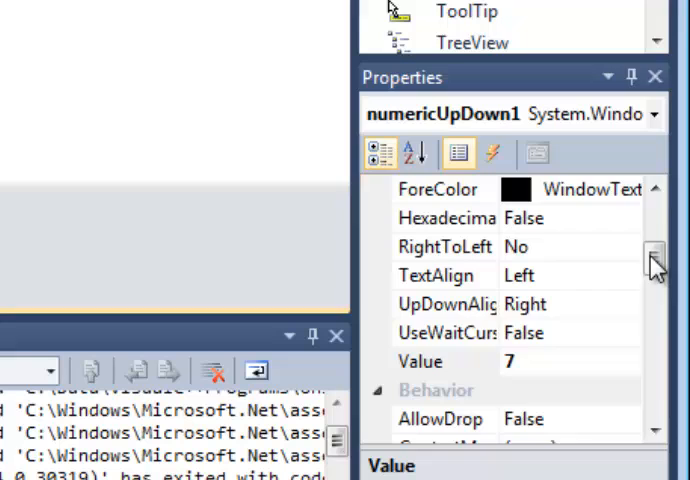
- Raise the length to 10 and generate two 10-character passwords
{"action": "scroll", "scroll_direction": "down", "scroll_amount": 3}
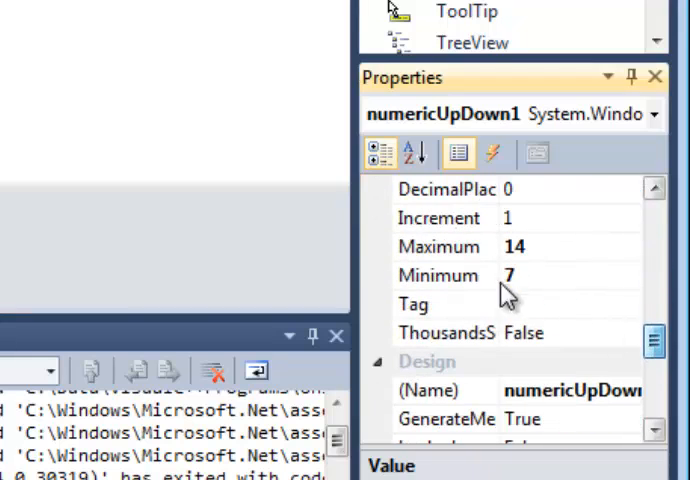
{"action": "mouse_move", "coordinate": [458, 288]}
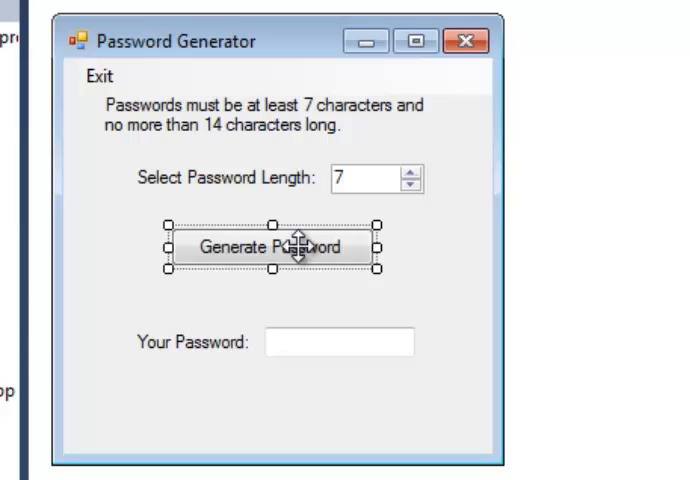
{"action": "mouse_move", "coordinate": [296, 240]}
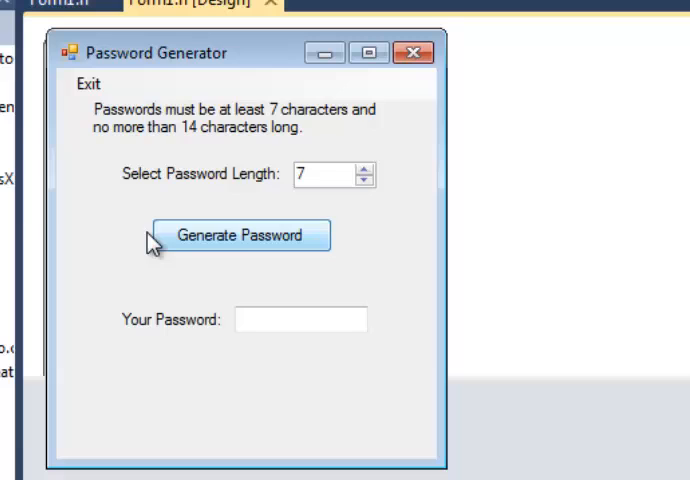
{"action": "mouse_move", "coordinate": [364, 190]}
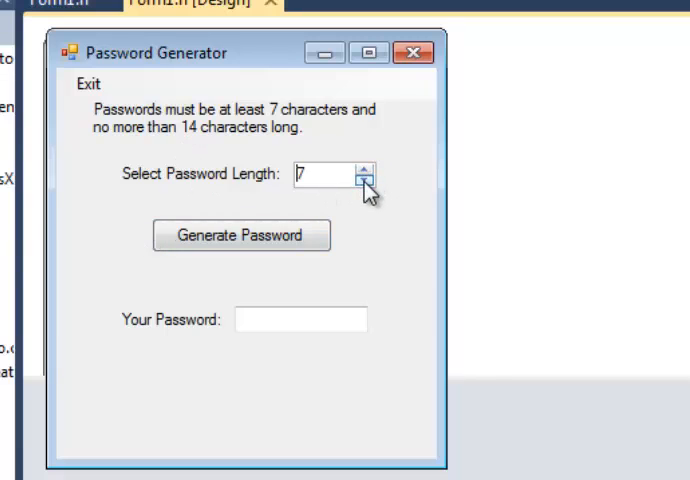
{"action": "left_click", "coordinate": [368, 170]}
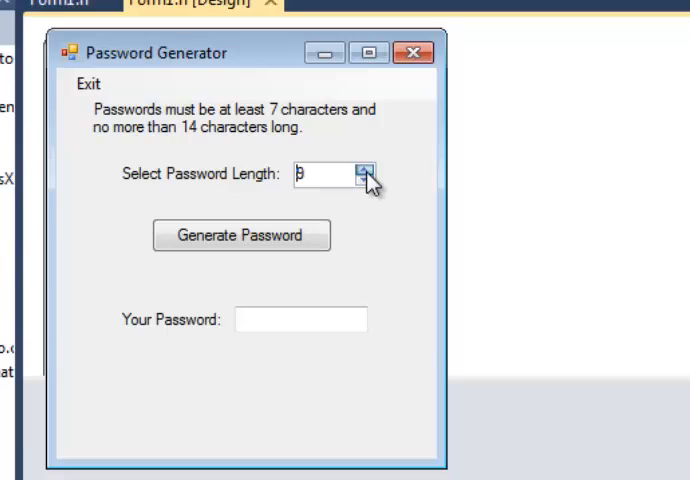
{"action": "left_click", "coordinate": [362, 168]}
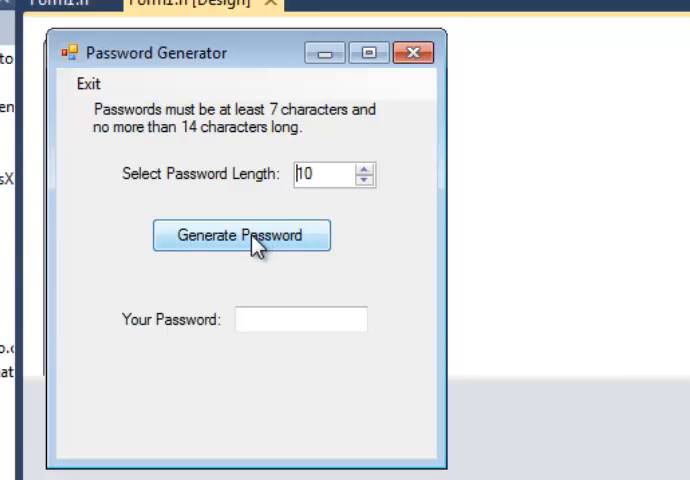
{"action": "left_click", "coordinate": [240, 236]}
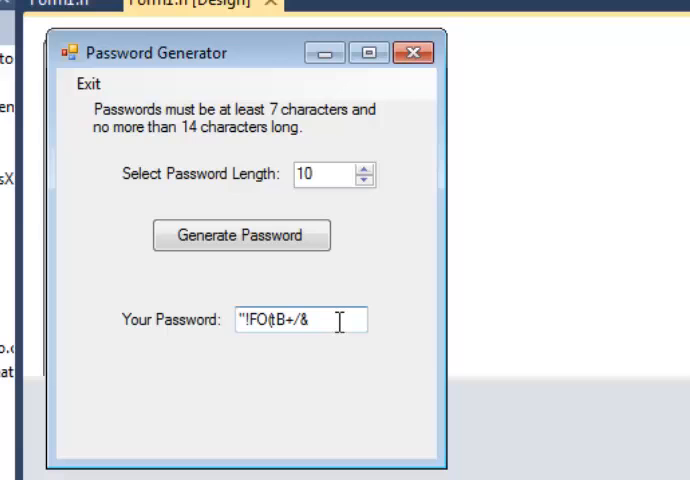
{"action": "mouse_move", "coordinate": [292, 270]}
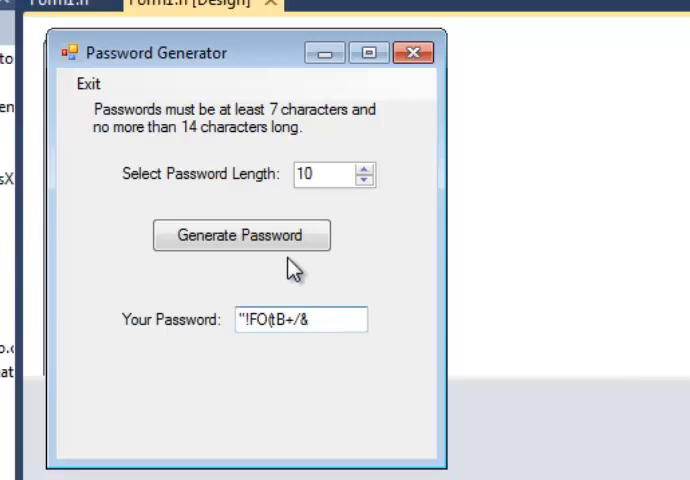
{"action": "left_click", "coordinate": [240, 236]}
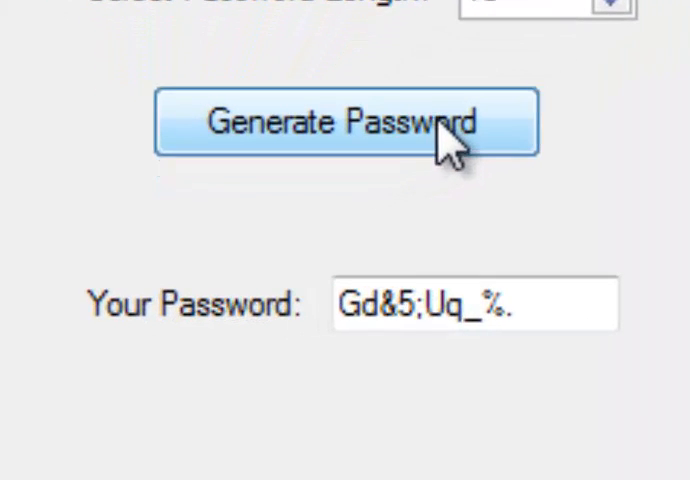
- Lower the length to the 7-character minimum and generate a 7-character password
{"action": "left_click", "coordinate": [348, 122]}
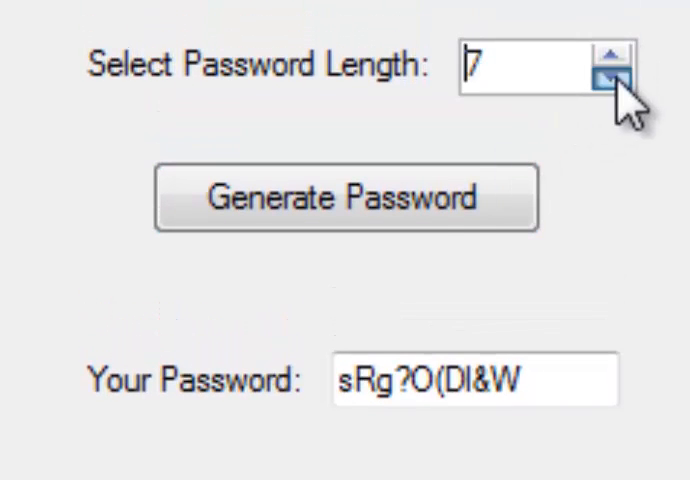
{"action": "left_click", "coordinate": [344, 196]}
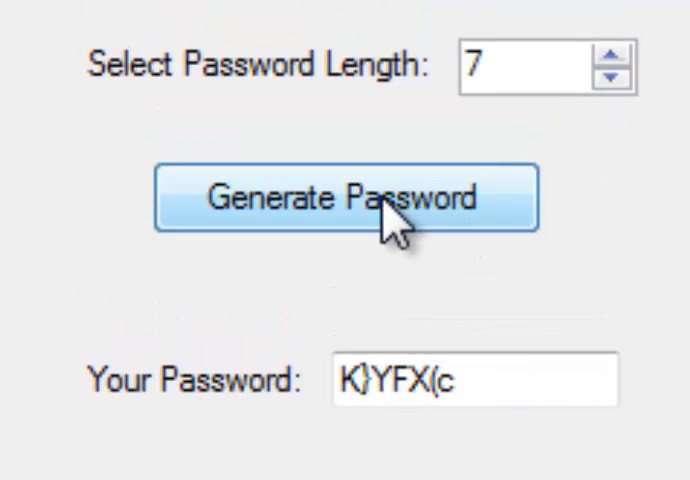
{"action": "left_click", "coordinate": [346, 196]}
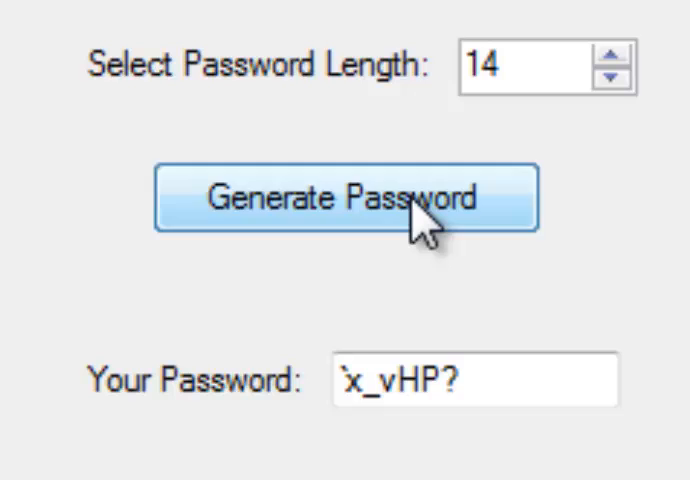
- Generate two 14-character passwords, then exit the running Password Generator
{"action": "left_click", "coordinate": [346, 196]}
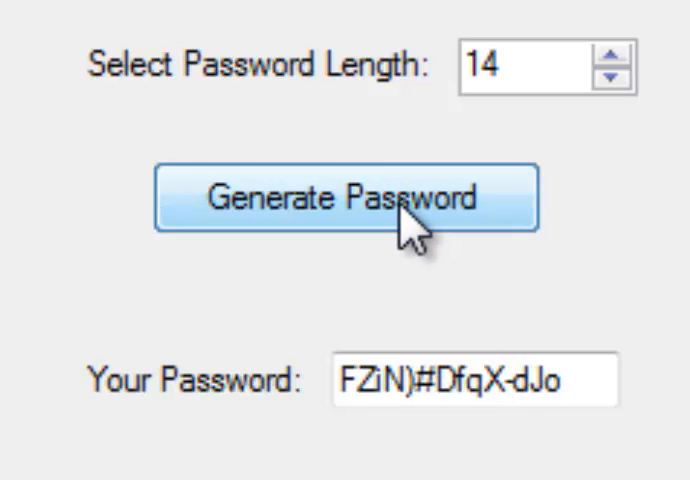
{"action": "left_click", "coordinate": [348, 196]}
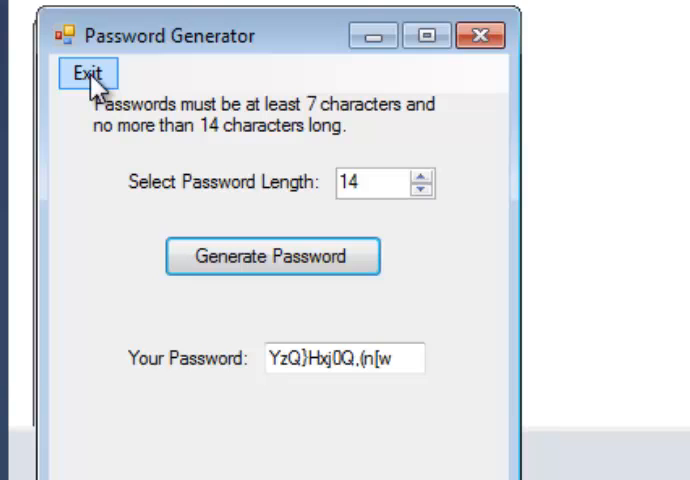
{"action": "left_click", "coordinate": [88, 72]}
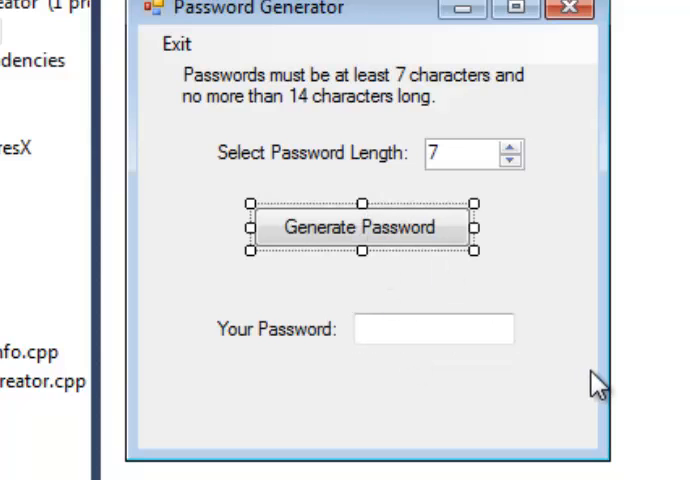
{"action": "mouse_move", "coordinate": [584, 376]}
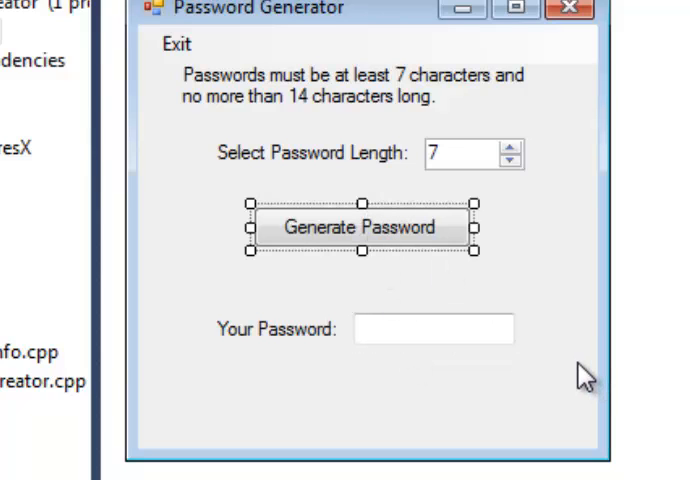
{"action": "mouse_move", "coordinate": [400, 208]}
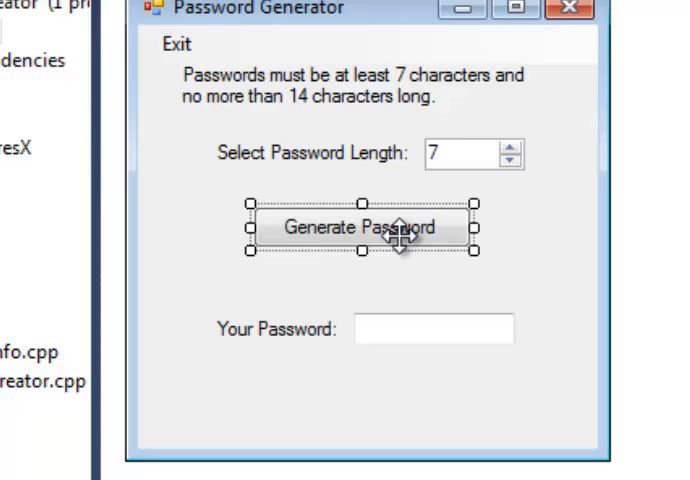
{"action": "mouse_move", "coordinate": [474, 190]}
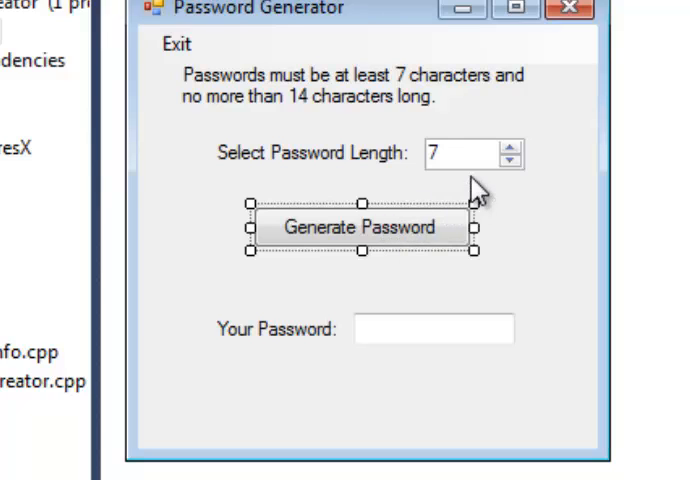
{"action": "mouse_move", "coordinate": [510, 160]}
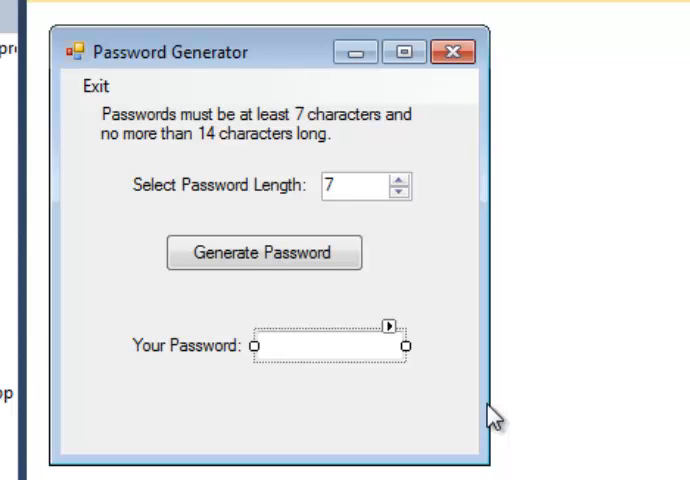
{"action": "mouse_move", "coordinate": [328, 344]}
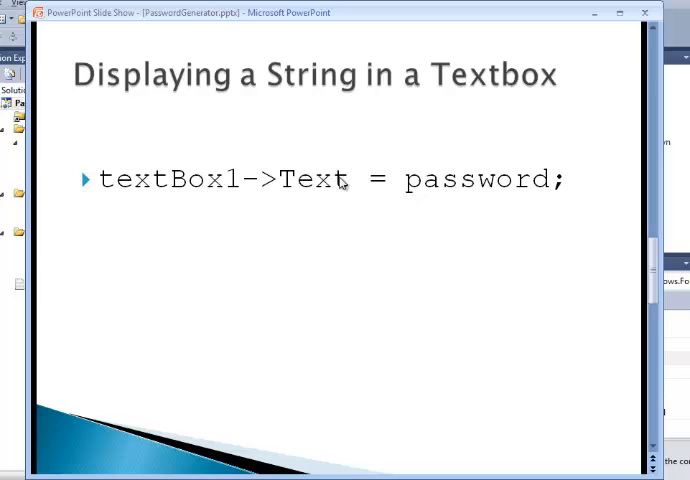
{"action": "mouse_move", "coordinate": [108, 194]}
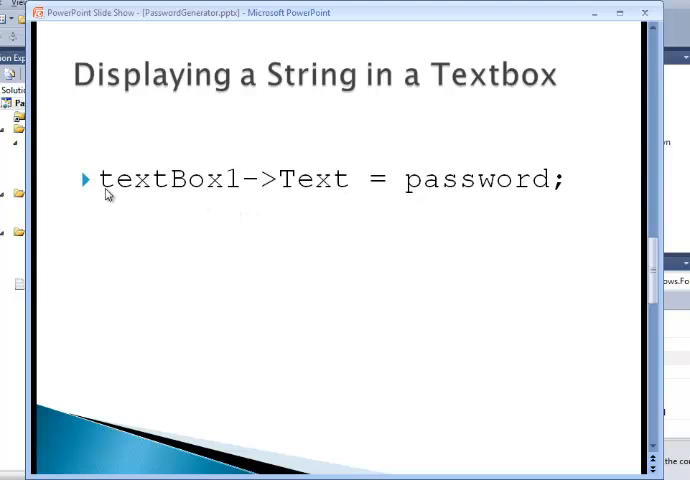
{"action": "mouse_move", "coordinate": [178, 198]}
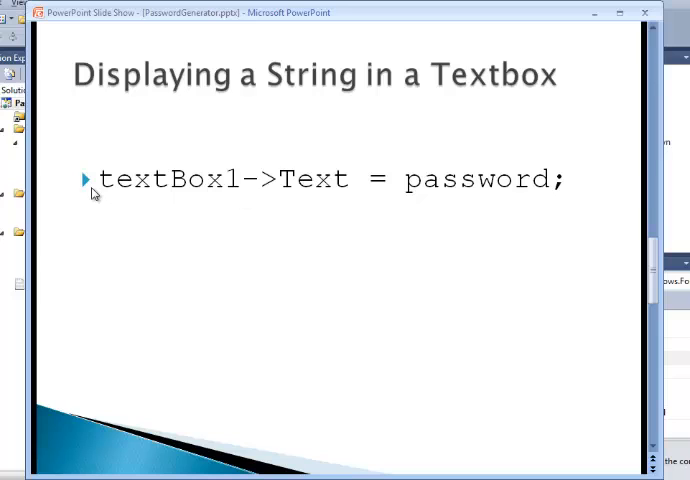
{"action": "mouse_move", "coordinate": [228, 196]}
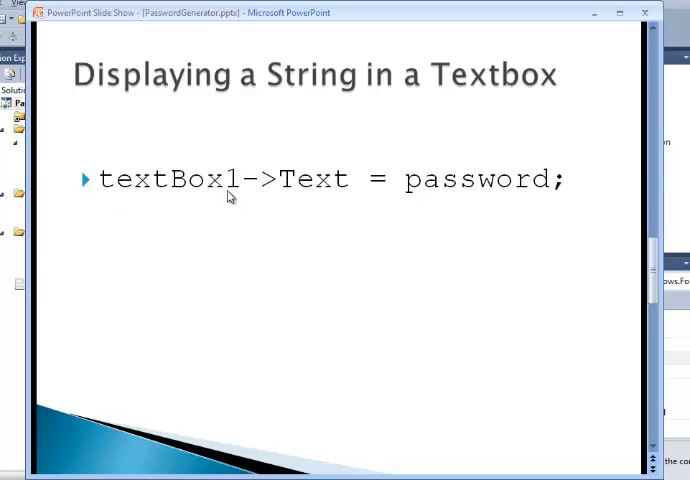
{"action": "mouse_move", "coordinate": [330, 196]}
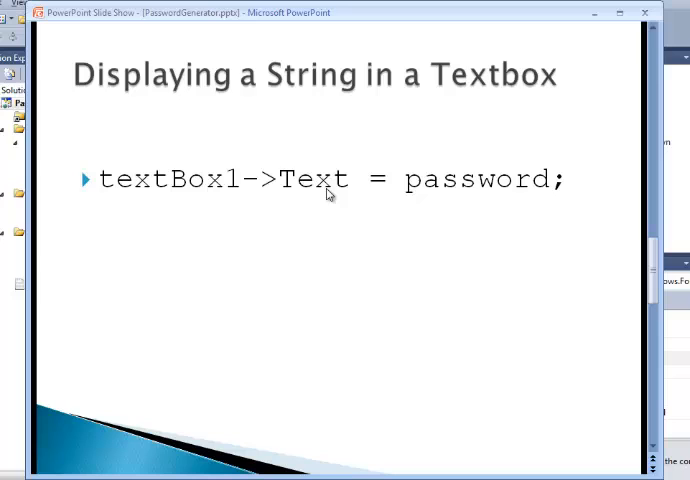
{"action": "mouse_move", "coordinate": [272, 196]}
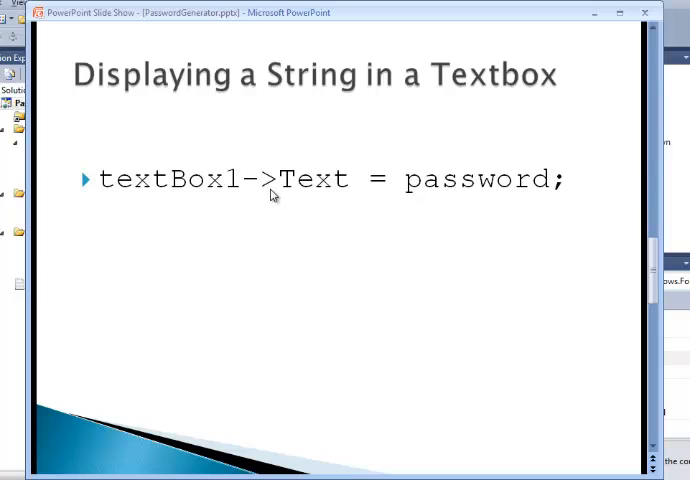
{"action": "mouse_move", "coordinate": [324, 196]}
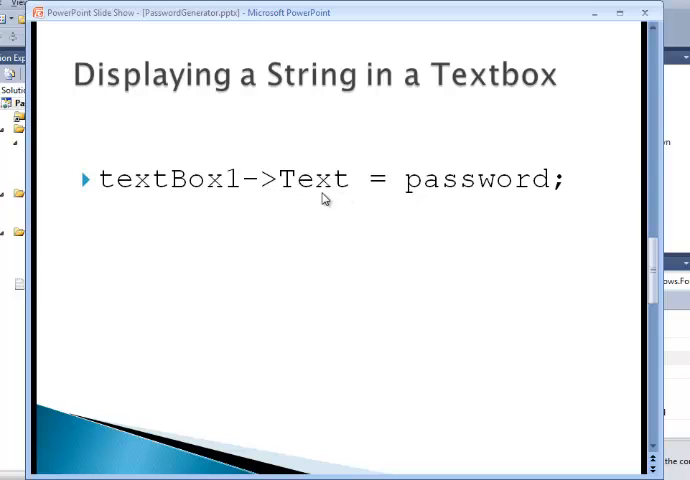
{"action": "mouse_move", "coordinate": [280, 192]}
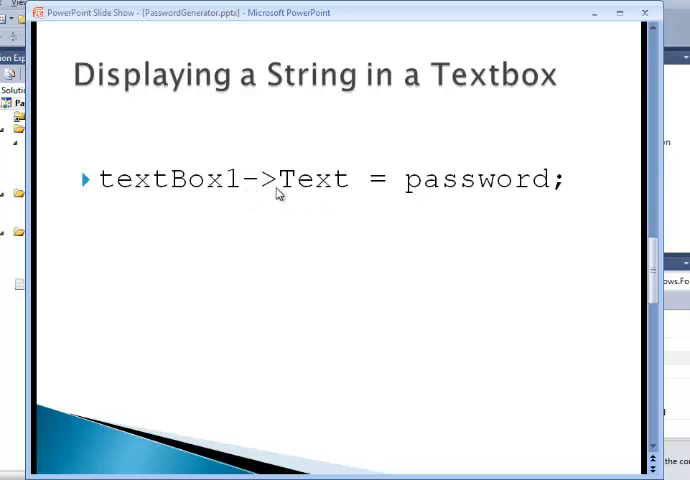
{"action": "mouse_move", "coordinate": [364, 196]}
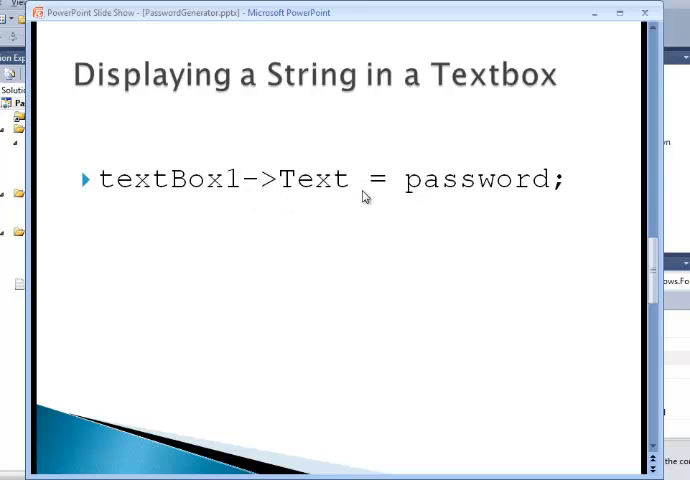
{"action": "mouse_move", "coordinate": [376, 190]}
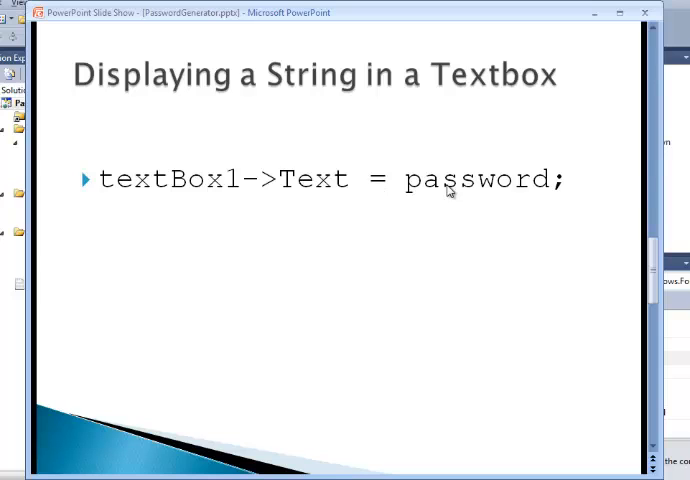
{"action": "mouse_move", "coordinate": [312, 196]}
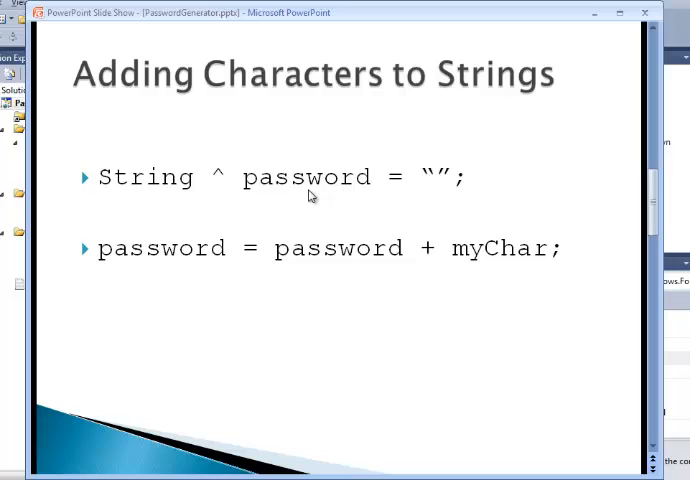
{"action": "mouse_move", "coordinate": [504, 268]}
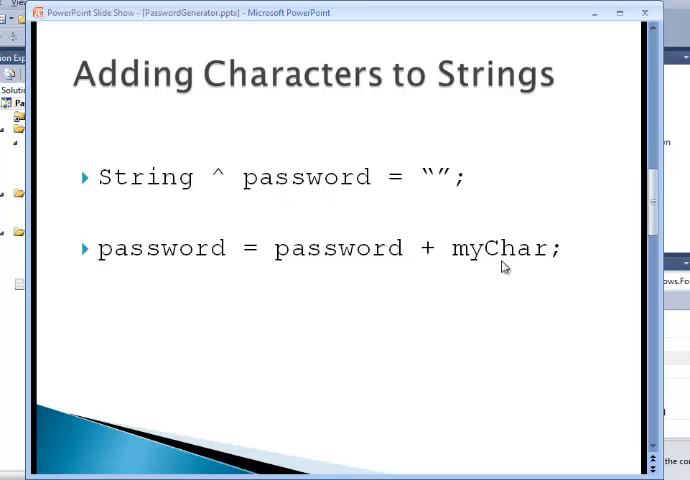
{"action": "mouse_move", "coordinate": [180, 184]}
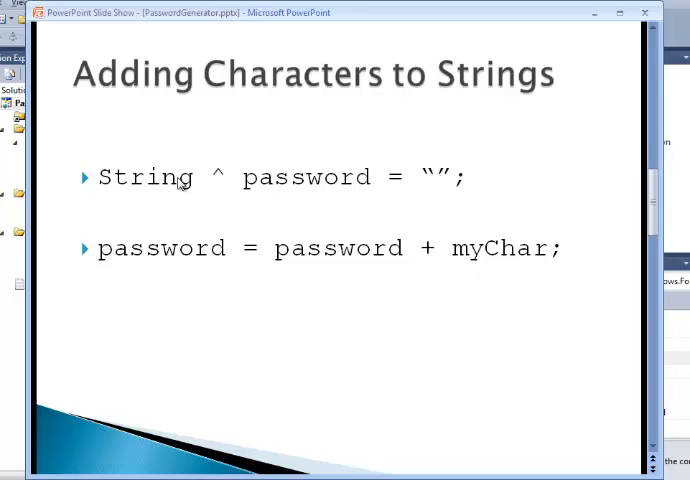
{"action": "mouse_move", "coordinate": [372, 212]}
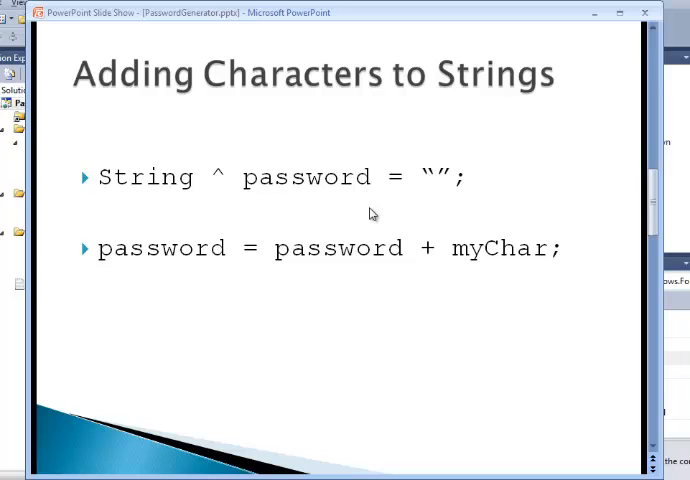
{"action": "mouse_move", "coordinate": [456, 232]}
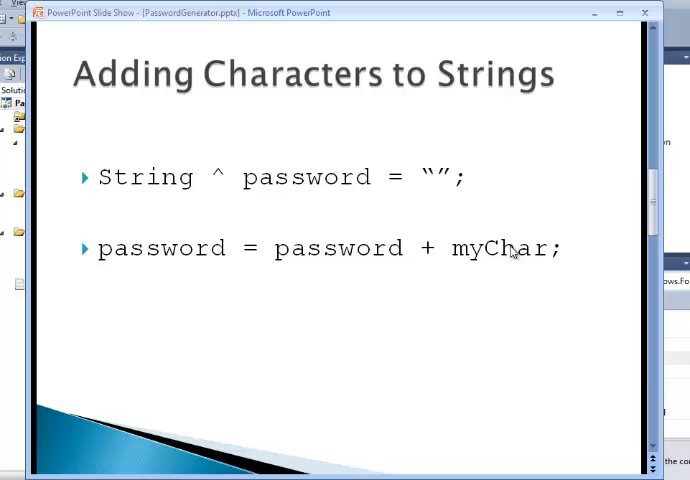
{"action": "mouse_move", "coordinate": [536, 264]}
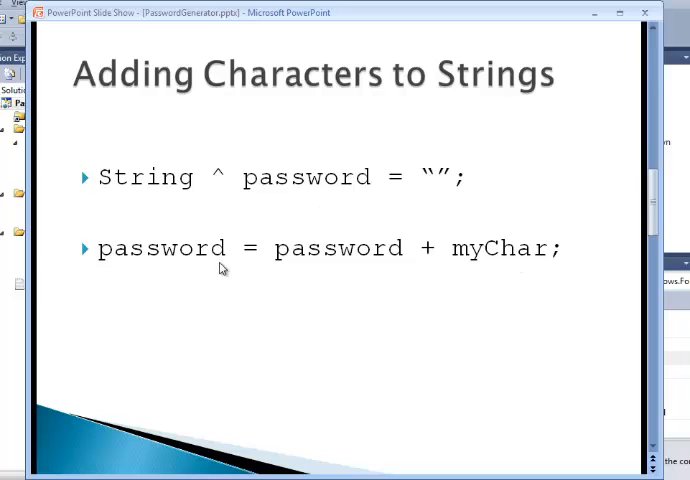
{"action": "mouse_move", "coordinate": [516, 264]}
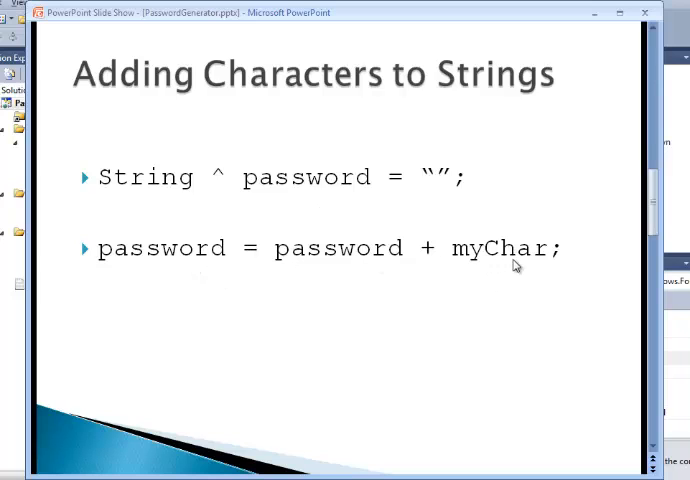
{"action": "mouse_move", "coordinate": [174, 268]}
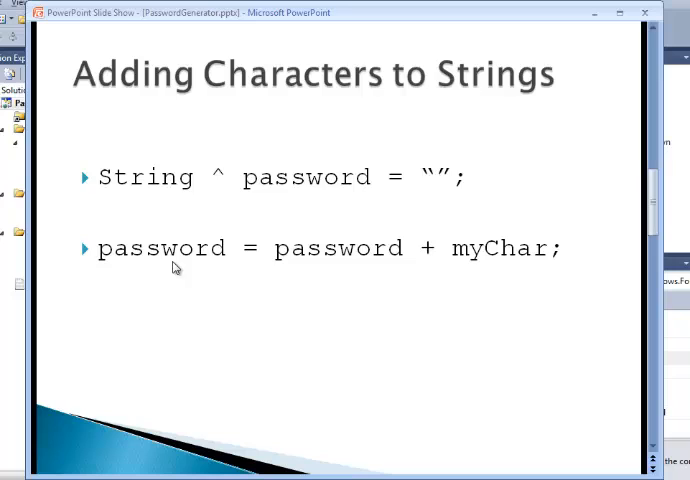
{"action": "mouse_move", "coordinate": [190, 268]}
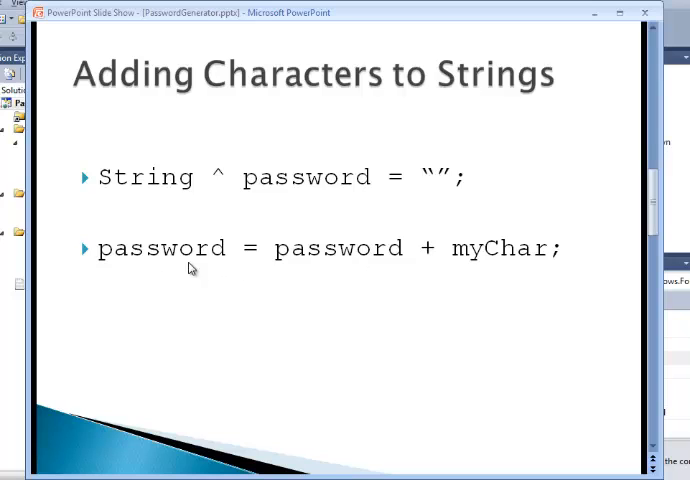
{"action": "mouse_move", "coordinate": [266, 266]}
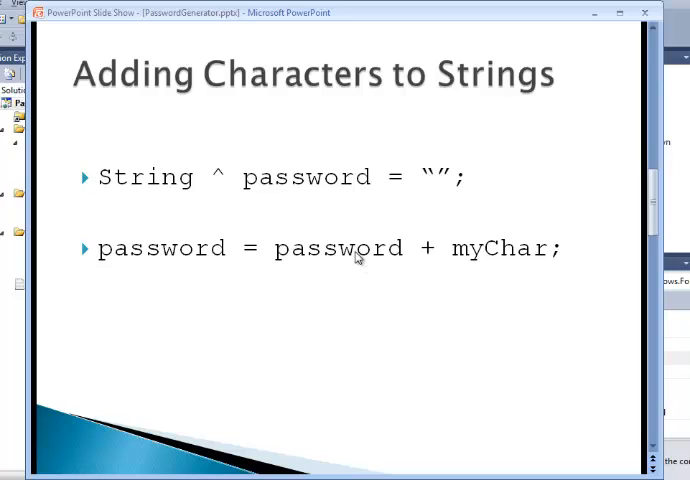
{"action": "mouse_move", "coordinate": [500, 260]}
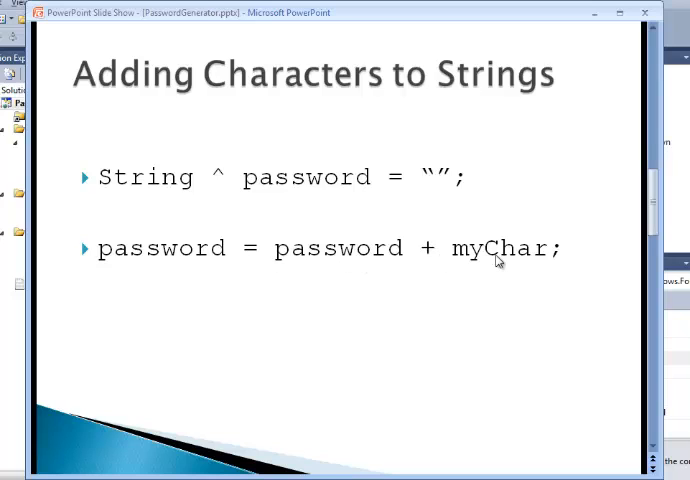
{"action": "mouse_move", "coordinate": [224, 128]}
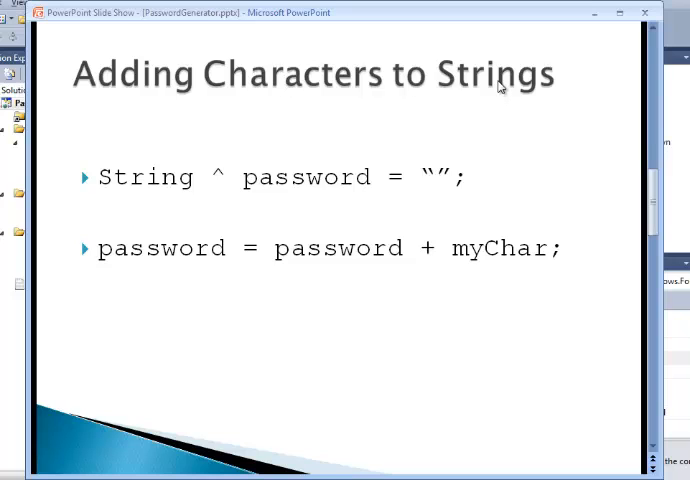
{"action": "mouse_move", "coordinate": [480, 276]}
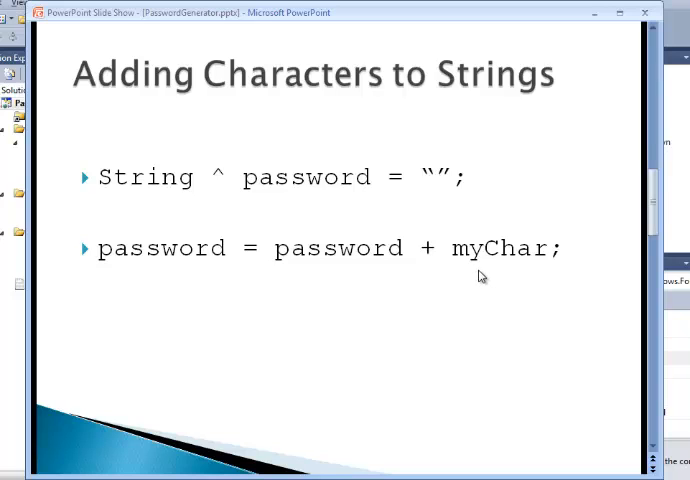
{"action": "mouse_move", "coordinate": [500, 292]}
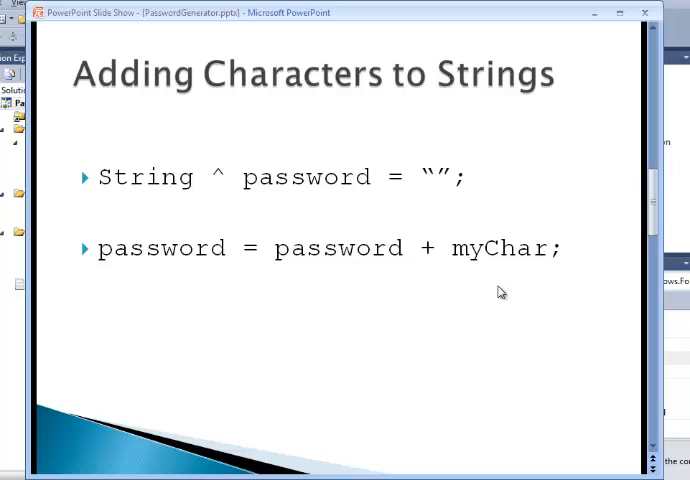
{"action": "mouse_move", "coordinate": [520, 308]}
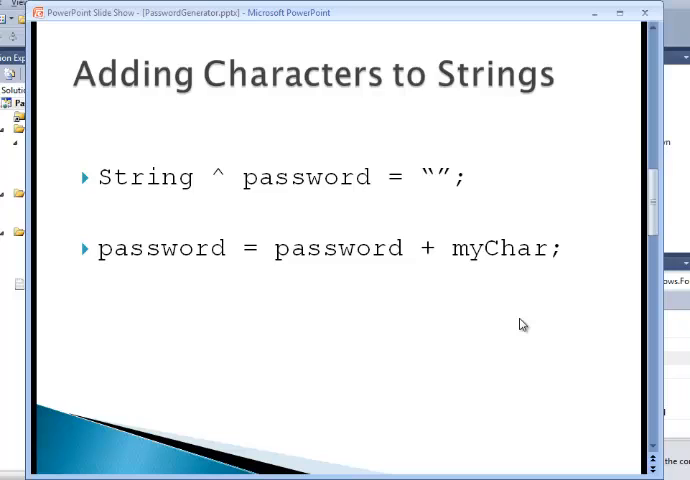
{"action": "mouse_move", "coordinate": [392, 334]}
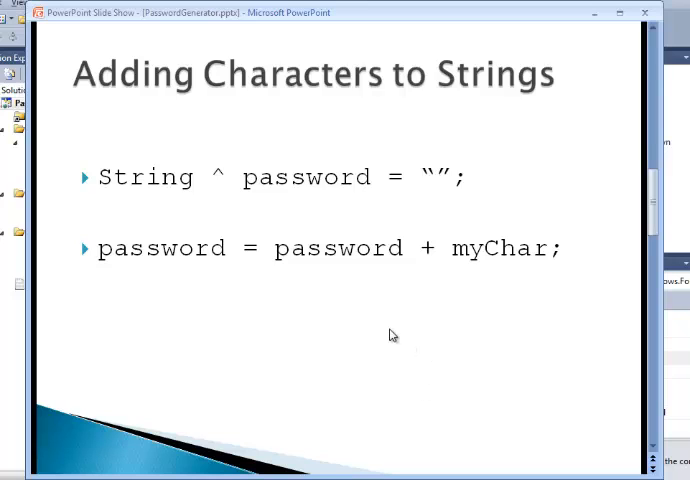